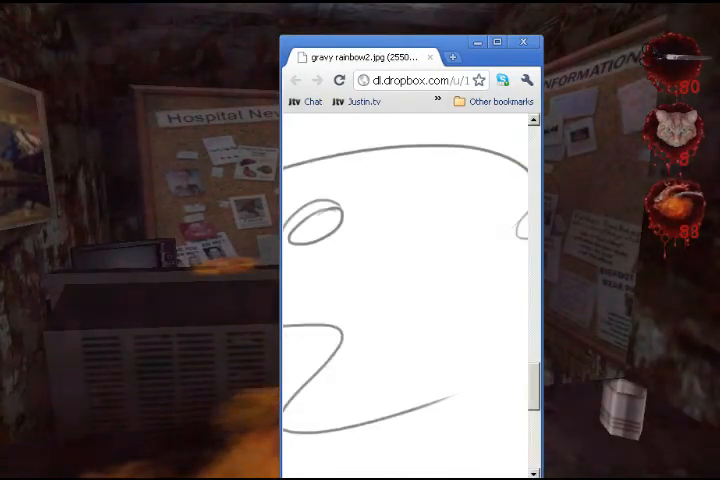
Switch the Dropbox pencil sketch from the zoomed close-up back to fit-to-window view
{"action": "left_click", "coordinate": [508, 40]}
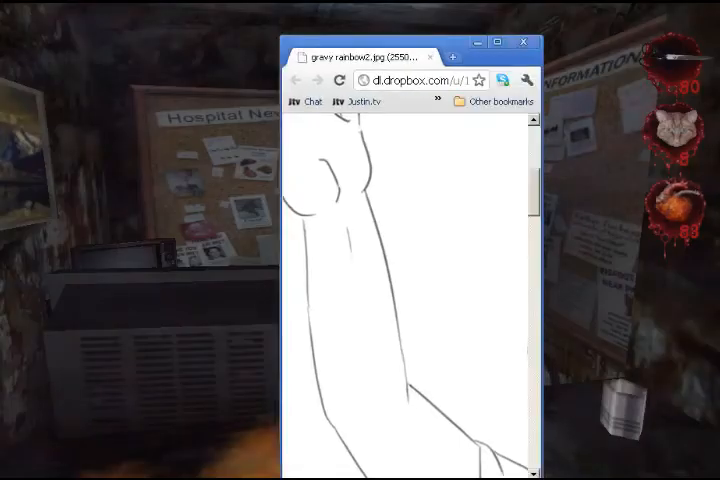
{"action": "scroll", "scroll_direction": "down", "scroll_amount": 3}
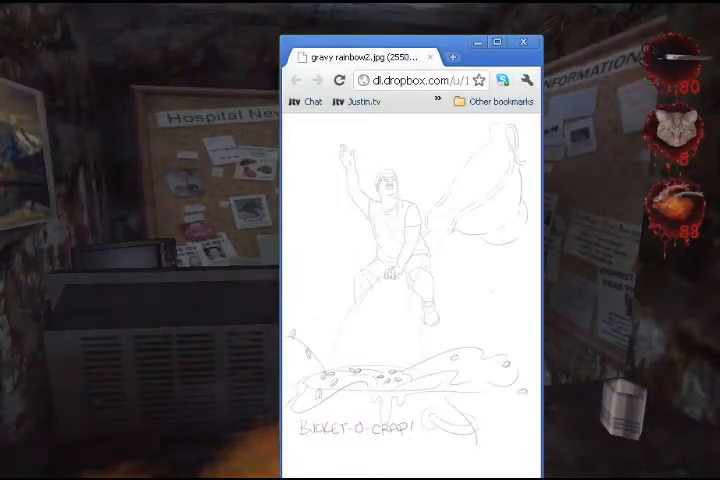